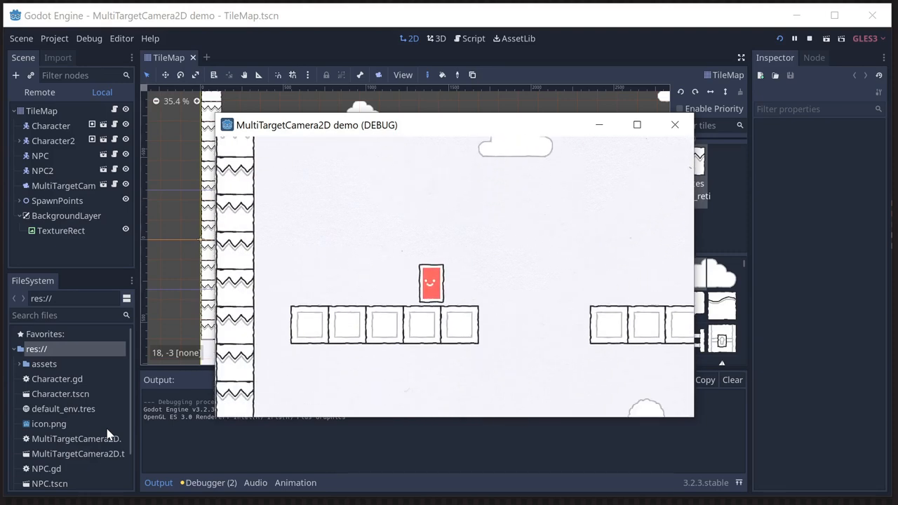
Close the running MultiTargetCamera2D demo window to return to the TileMap scene.
left_click(674, 125)
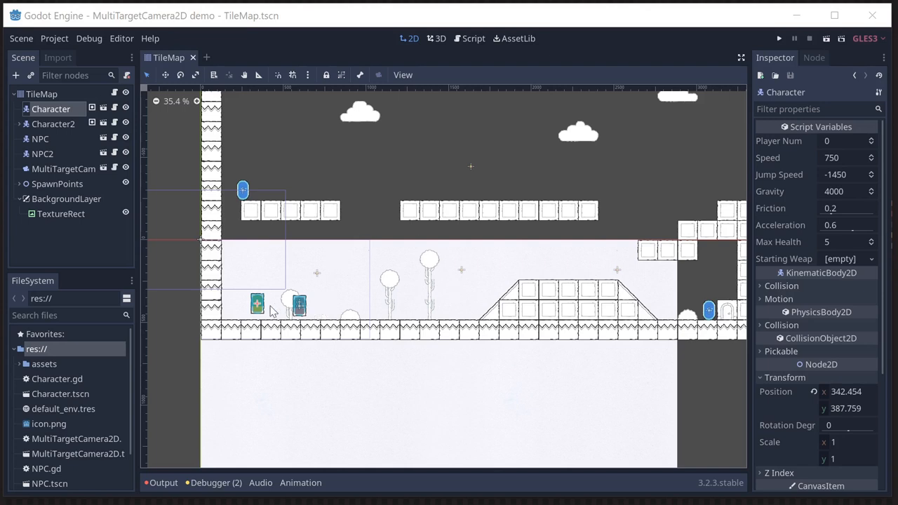
mouse_move(328, 288)
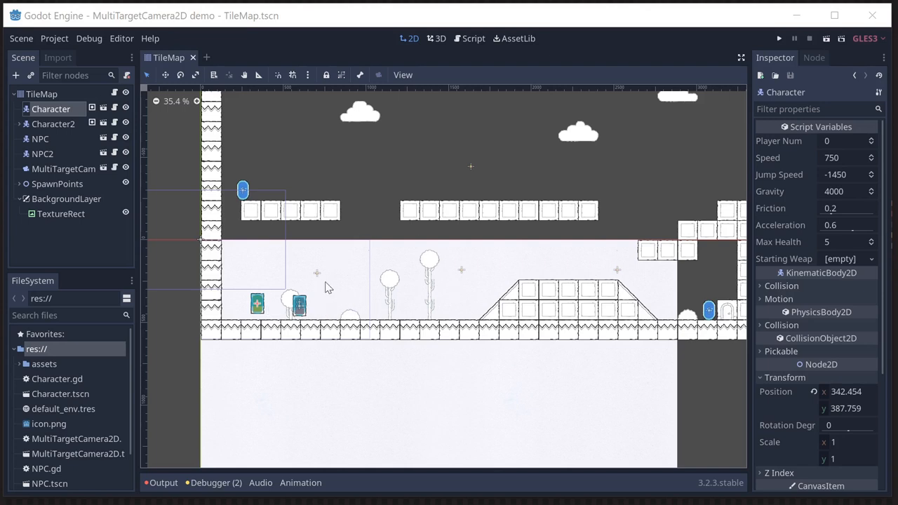
mouse_move(320, 289)
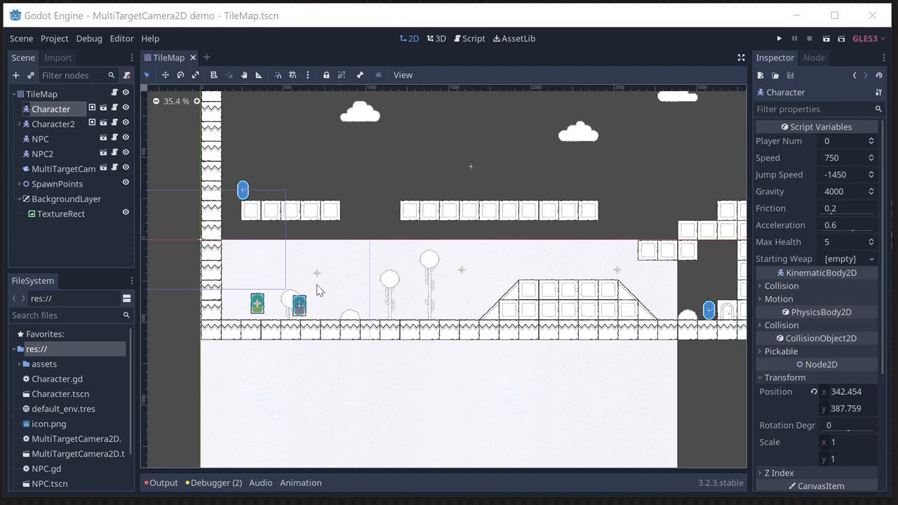
mouse_move(426, 269)
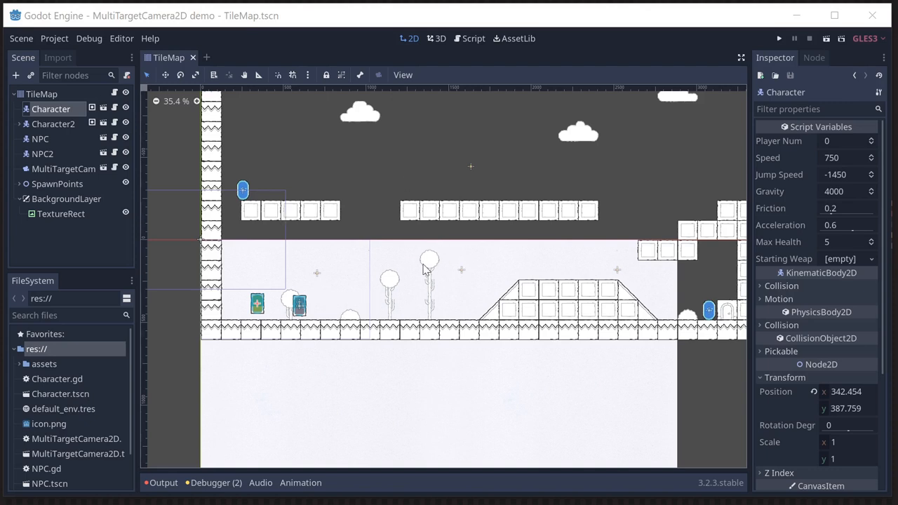
mouse_move(255, 207)
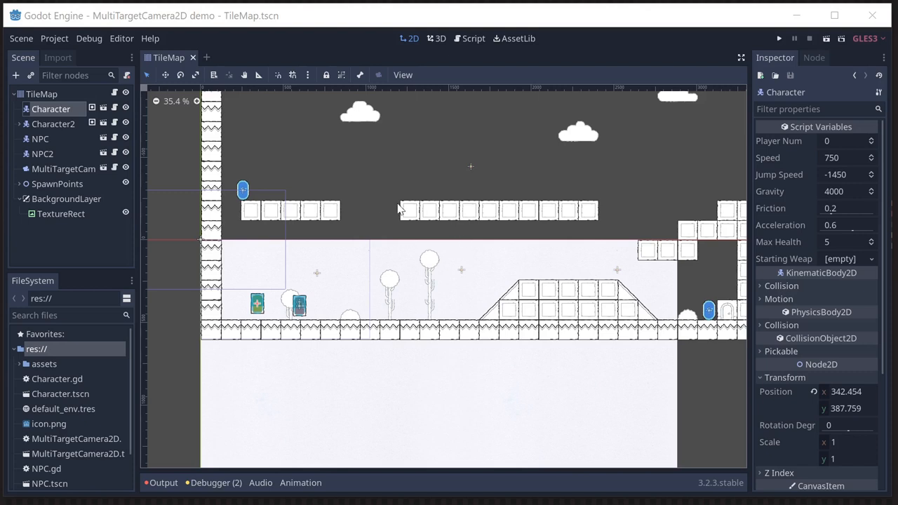
mouse_move(410, 232)
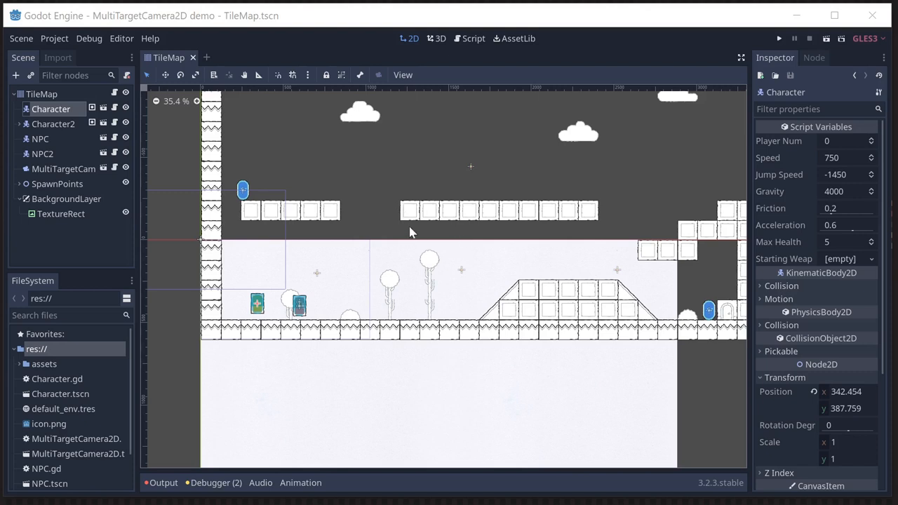
mouse_move(378, 294)
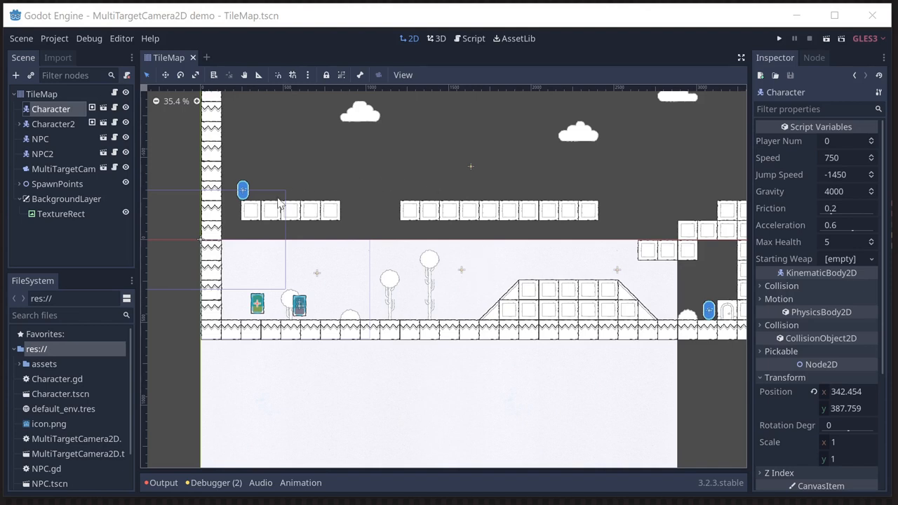
mouse_move(410, 256)
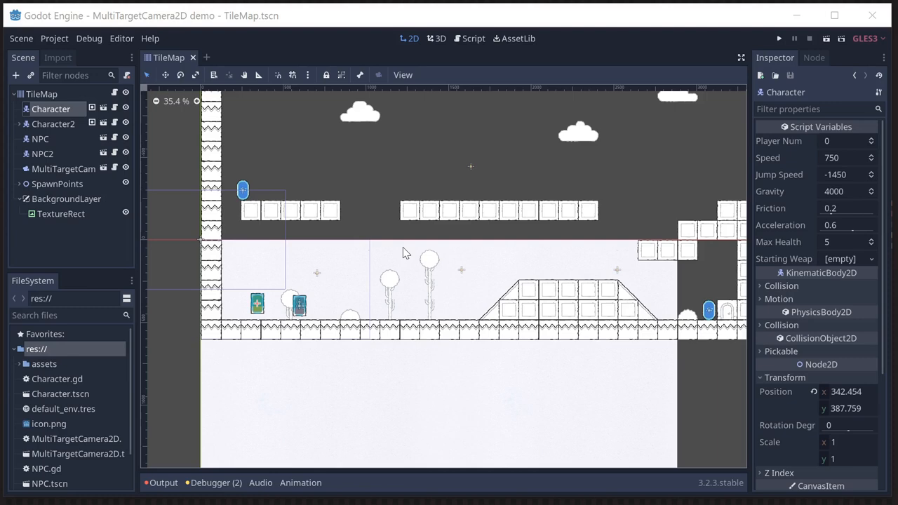
mouse_move(252, 87)
type("cam2")
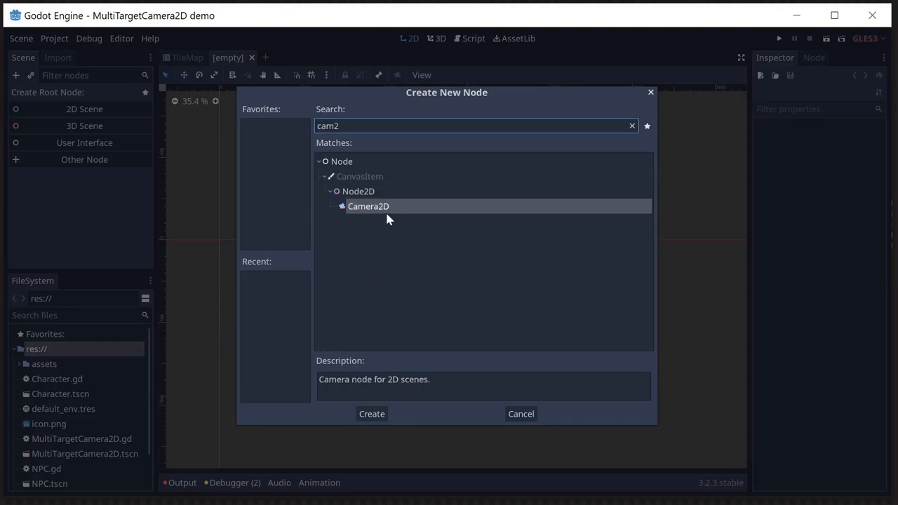
Create a new scene with a Camera2D root node and save it as Camera2D.tscn.
left_click(370, 413)
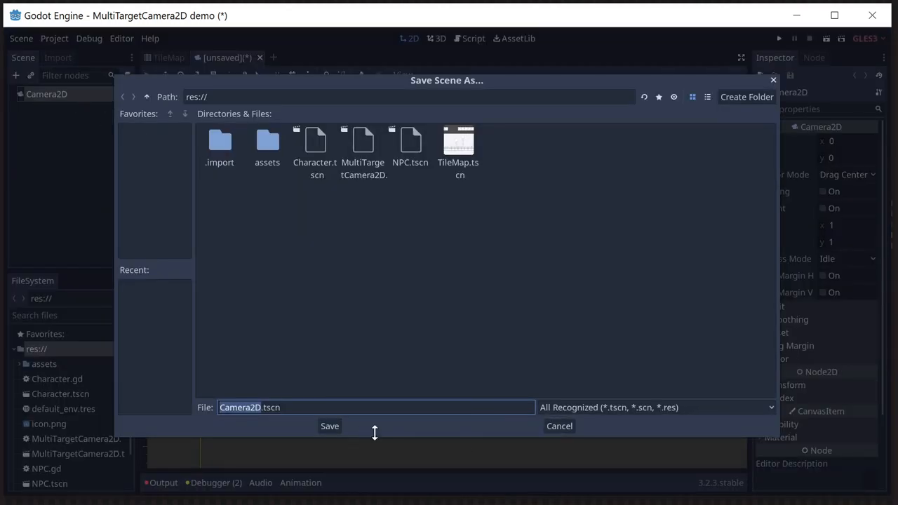
left_click(328, 426)
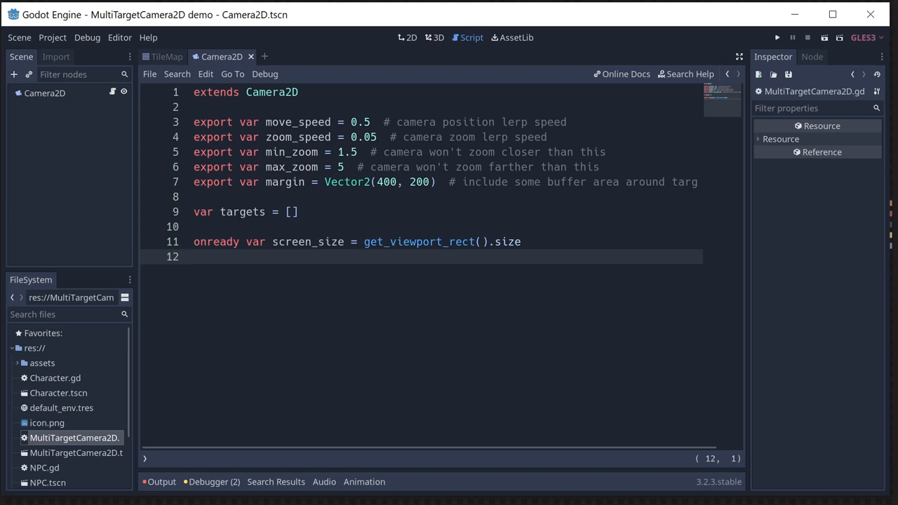
Review the exported move_speed, zoom_speed and margin (vertical and horizontal) declarations in the camera script.
double_click(298, 121)
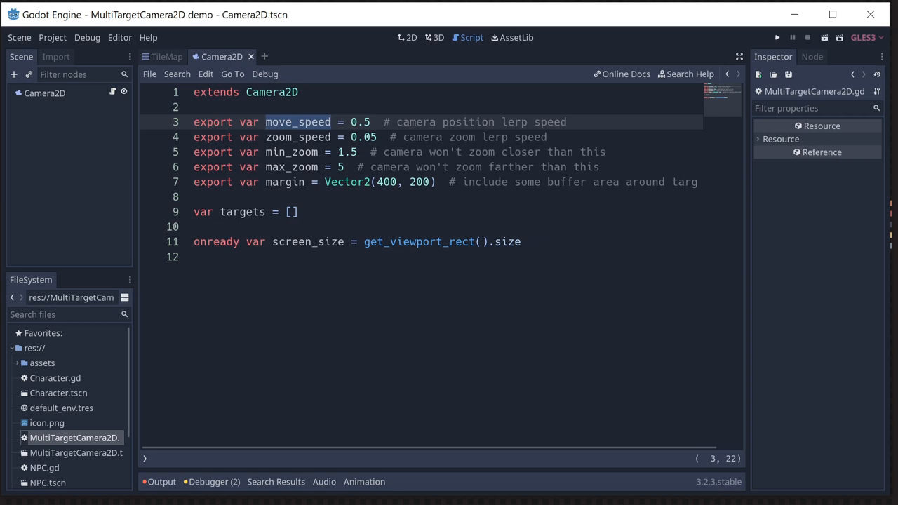
left_click(323, 138)
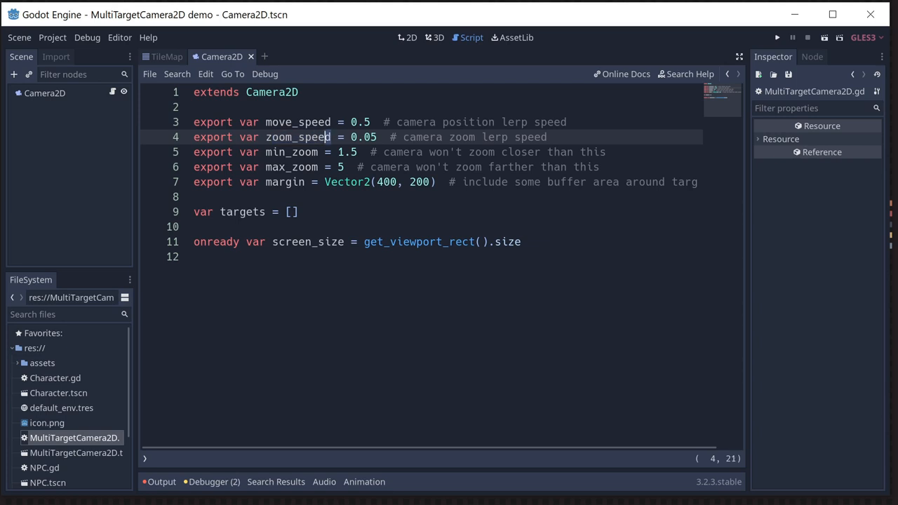
double_click(298, 137)
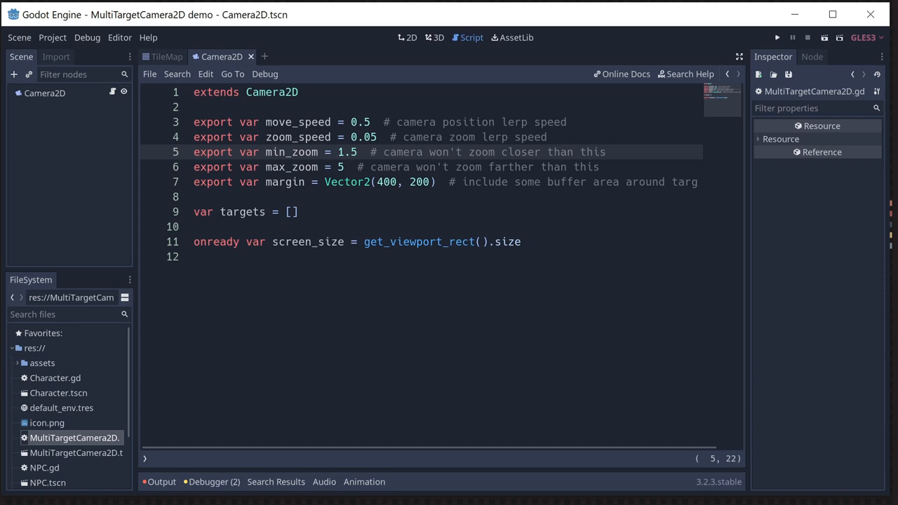
left_click(408, 182)
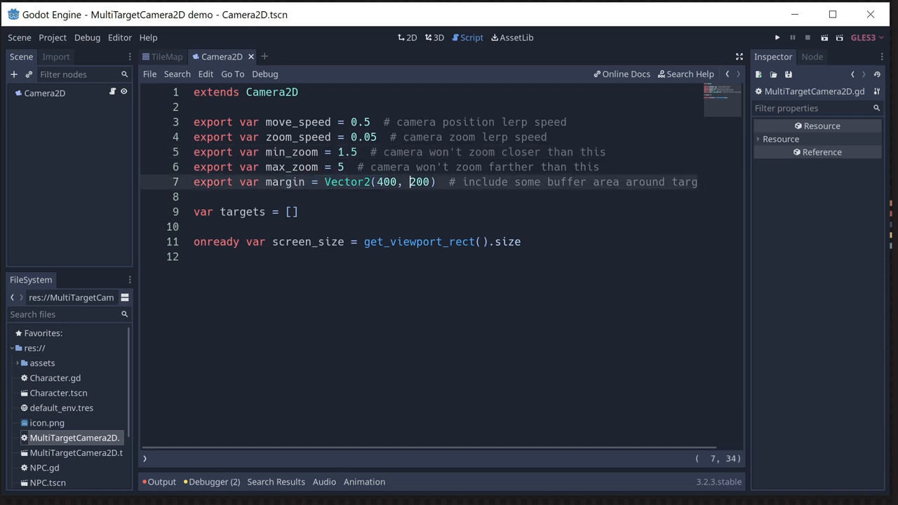
double_click(386, 183)
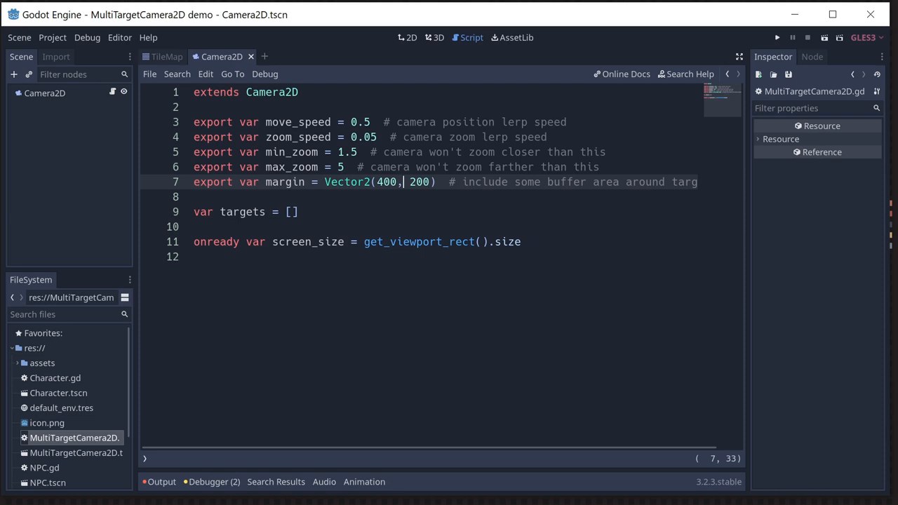
double_click(421, 182)
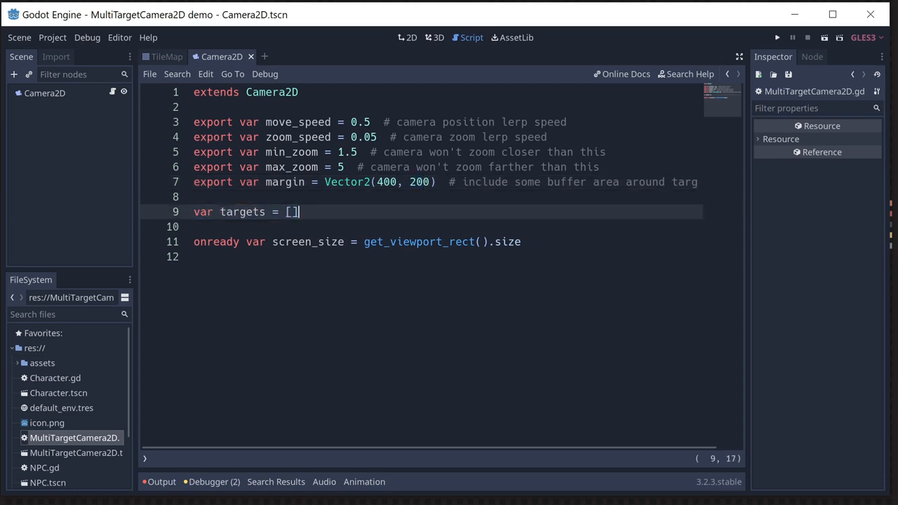
Review the targets array and screen_size declarations, then position below them for the functions.
left_click(272, 211)
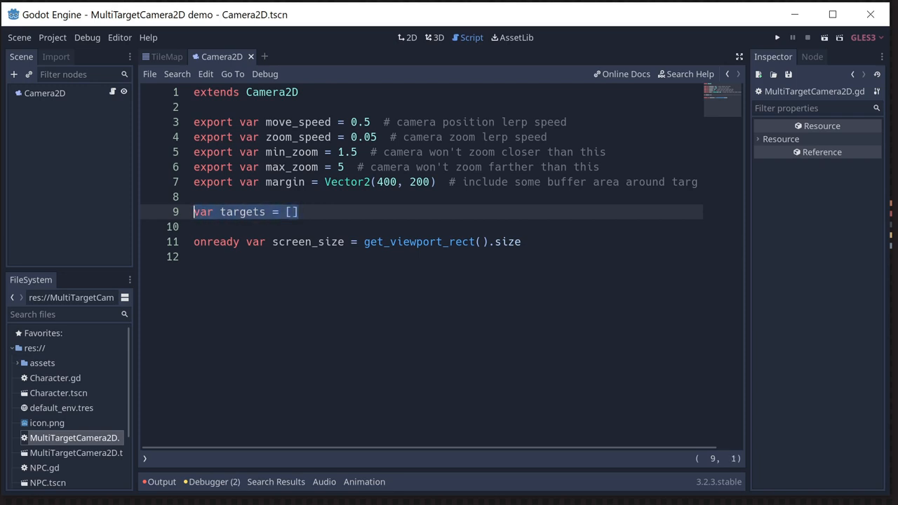
left_click(194, 226)
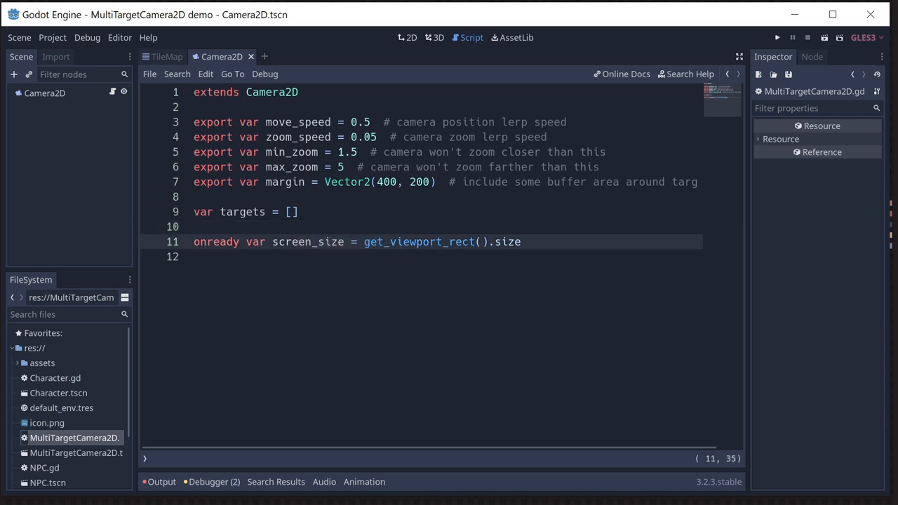
left_click(507, 241)
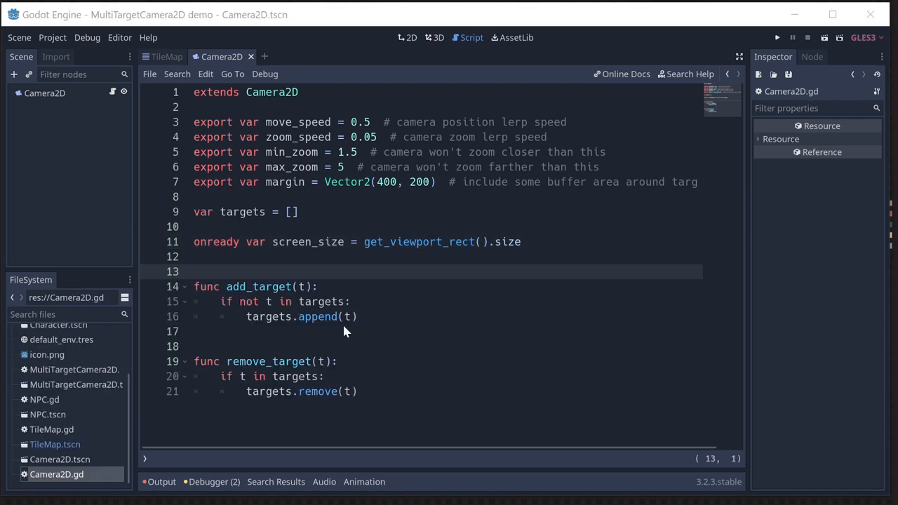
mouse_move(295, 273)
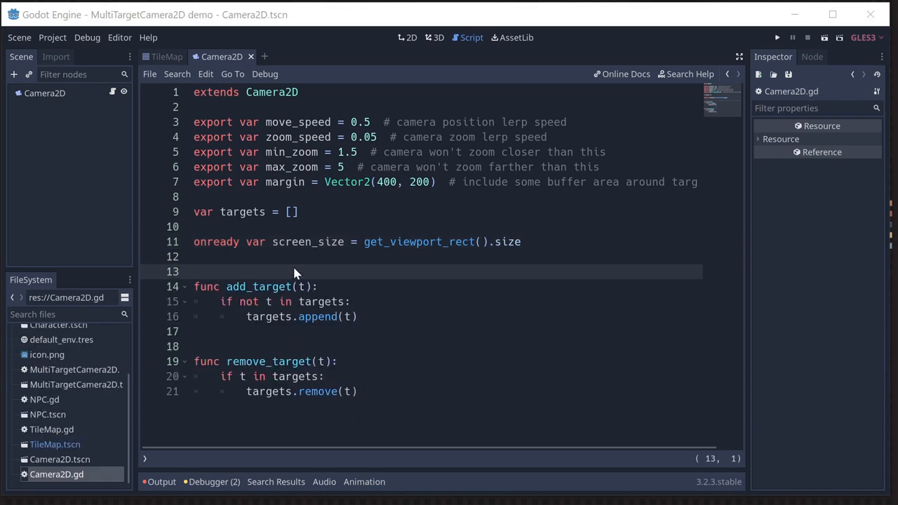
mouse_move(286, 359)
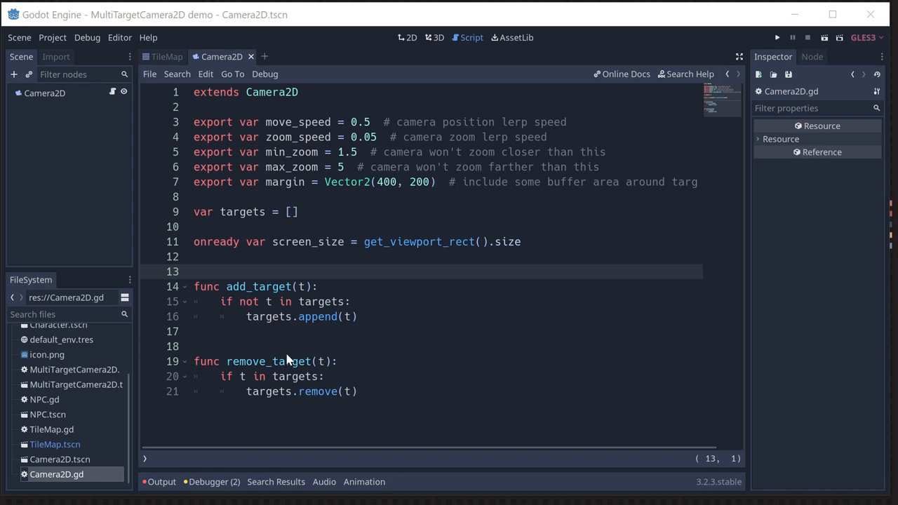
mouse_move(286, 361)
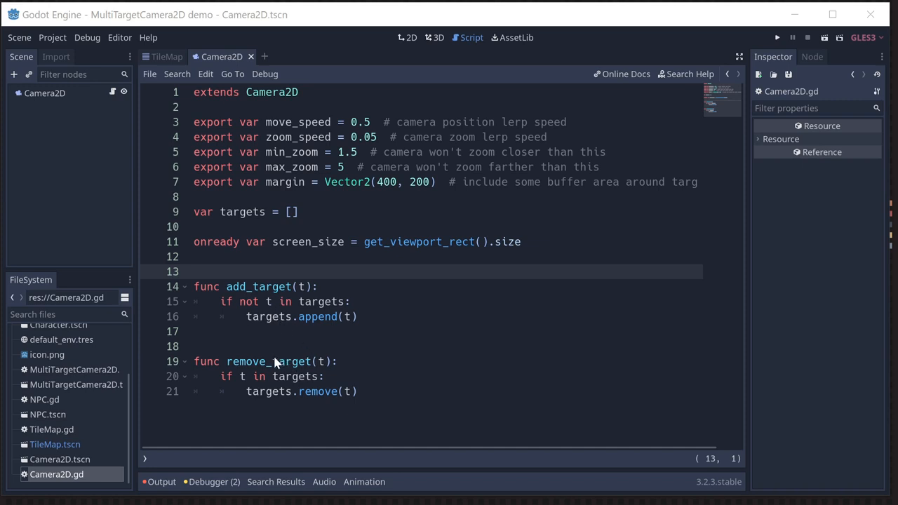
mouse_move(283, 301)
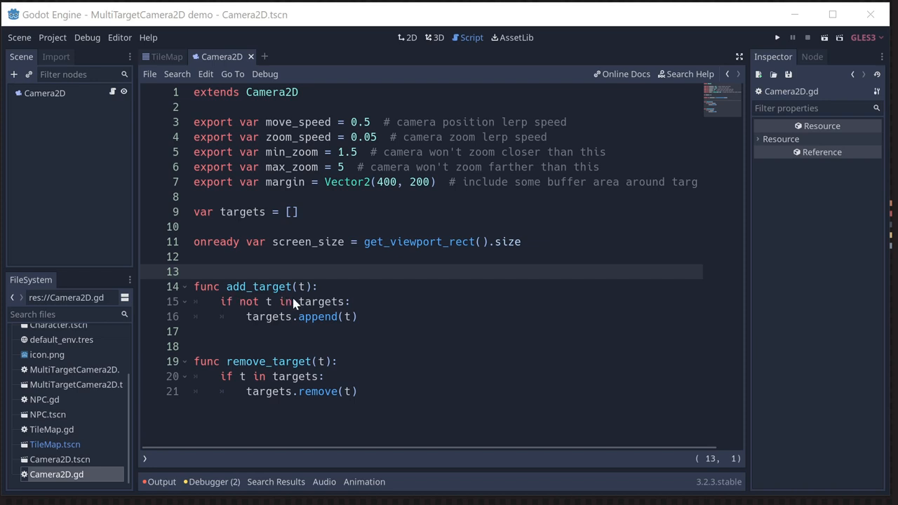
mouse_move(199, 358)
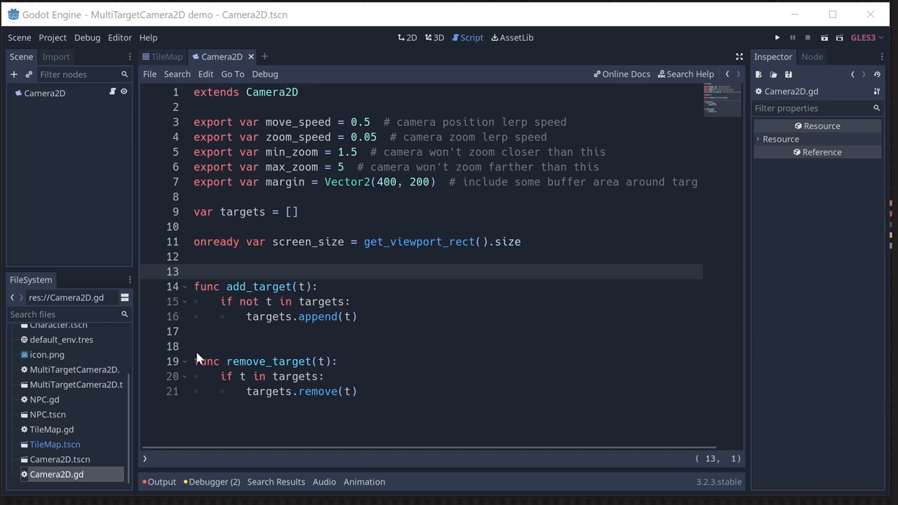
mouse_move(323, 353)
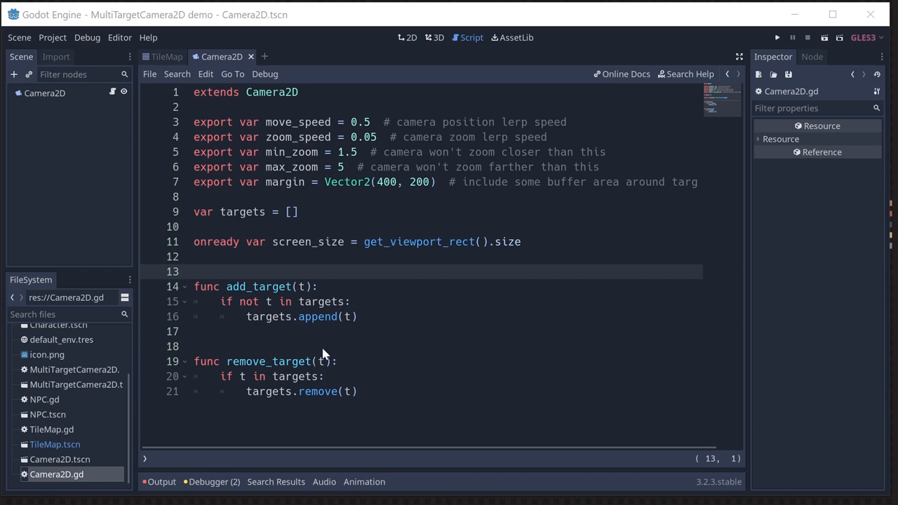
mouse_move(294, 407)
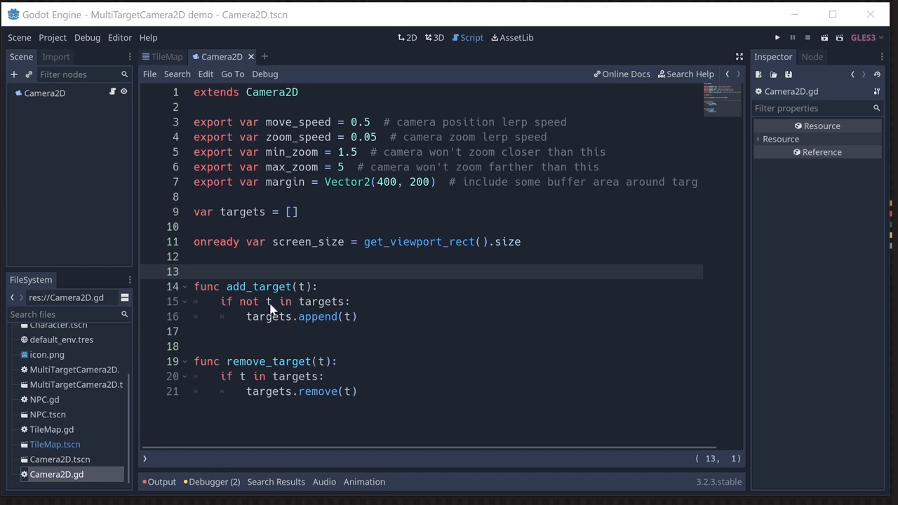
mouse_move(268, 373)
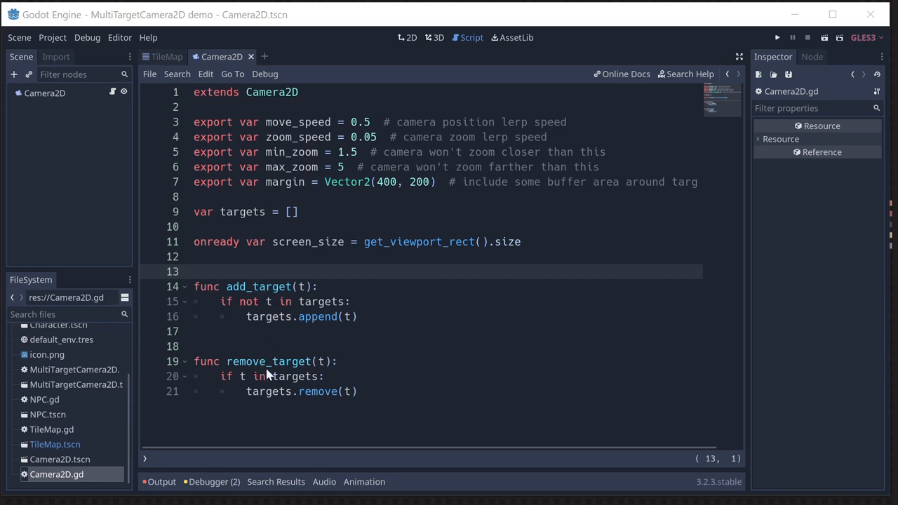
mouse_move(272, 375)
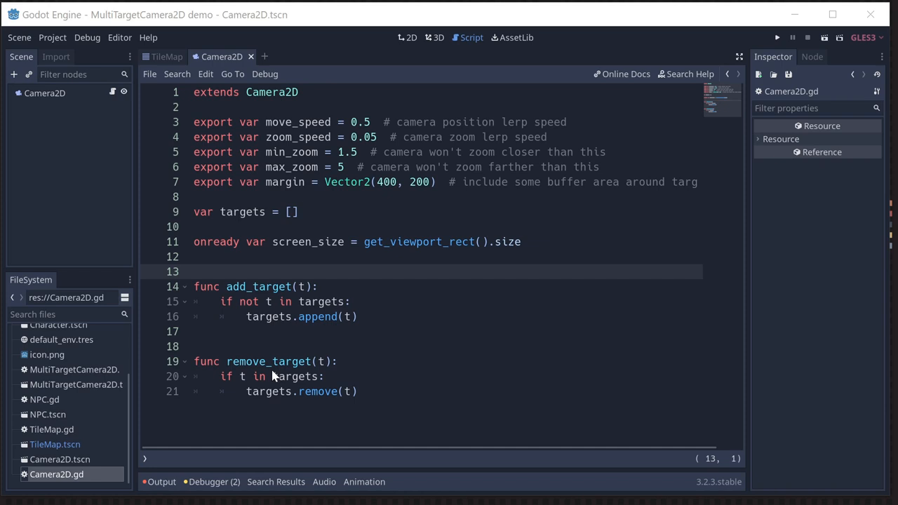
scroll("down", 3)
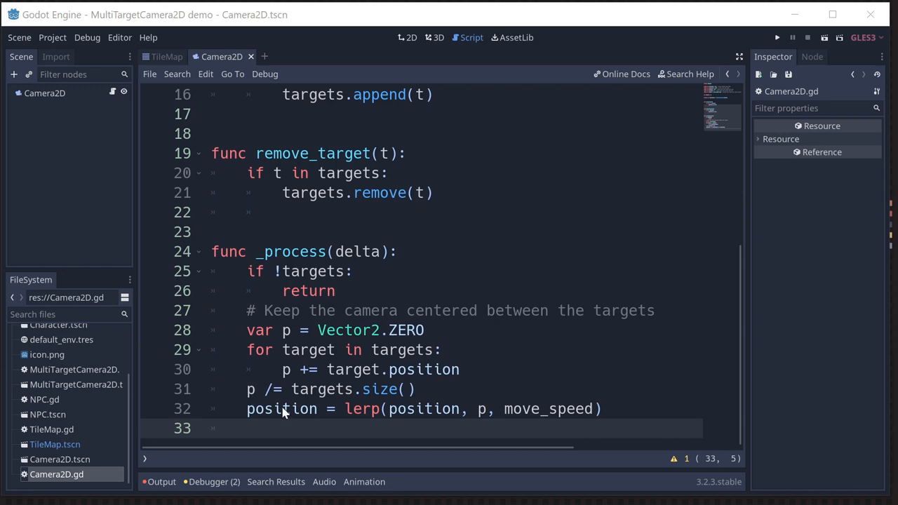
mouse_move(313, 290)
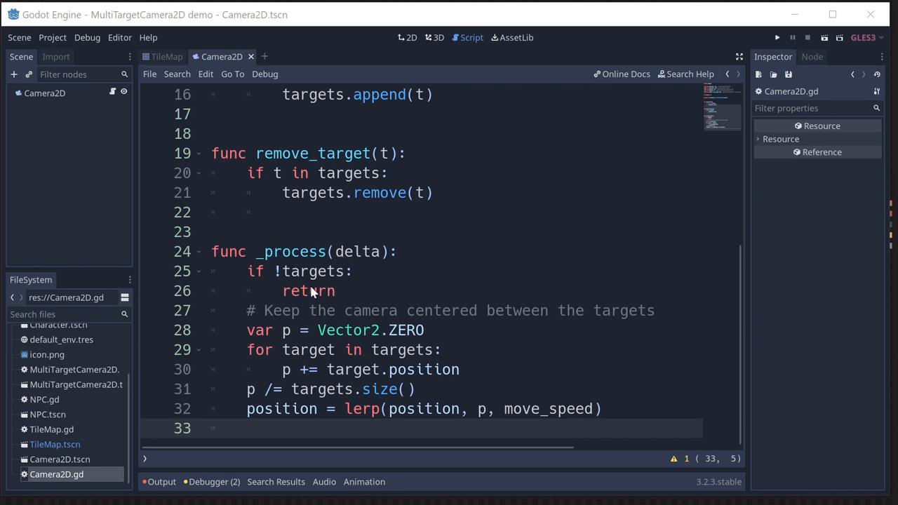
mouse_move(295, 269)
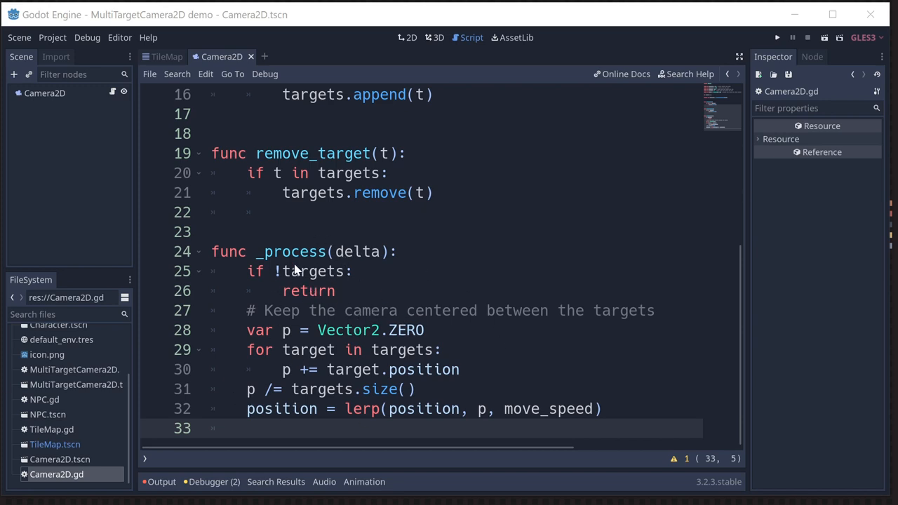
left_click(335, 290)
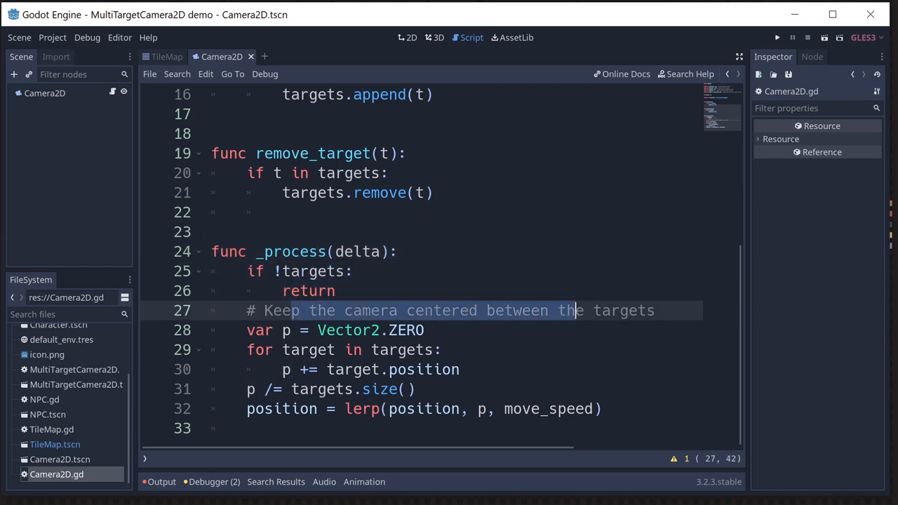
left_click(395, 349)
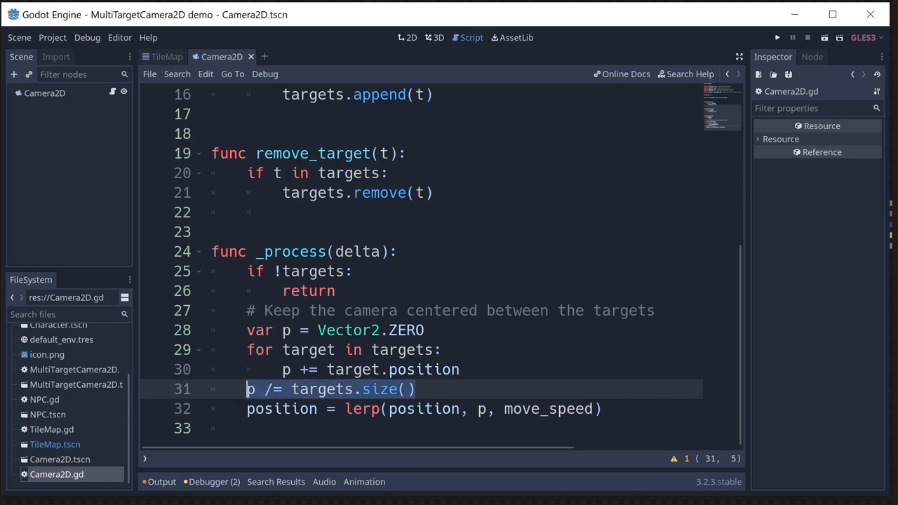
left_click(306, 409)
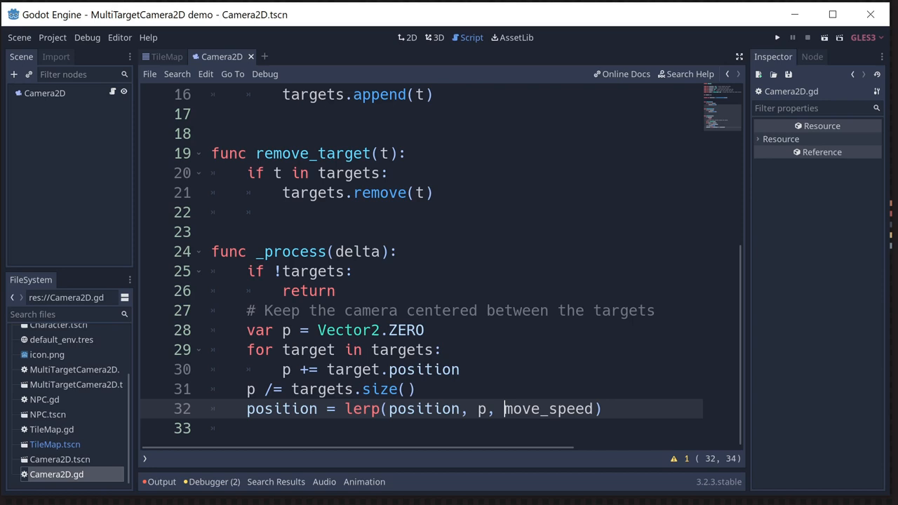
double_click(546, 408)
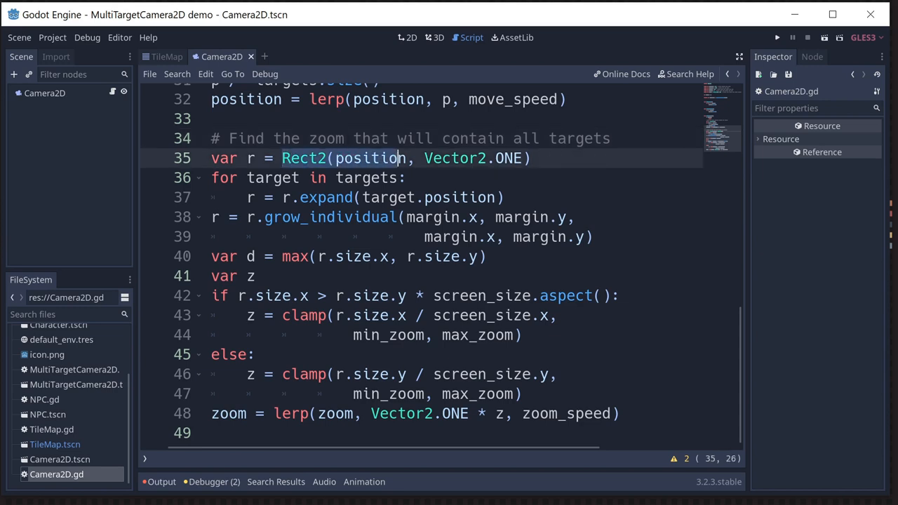
left_click_drag(404, 157, 516, 157)
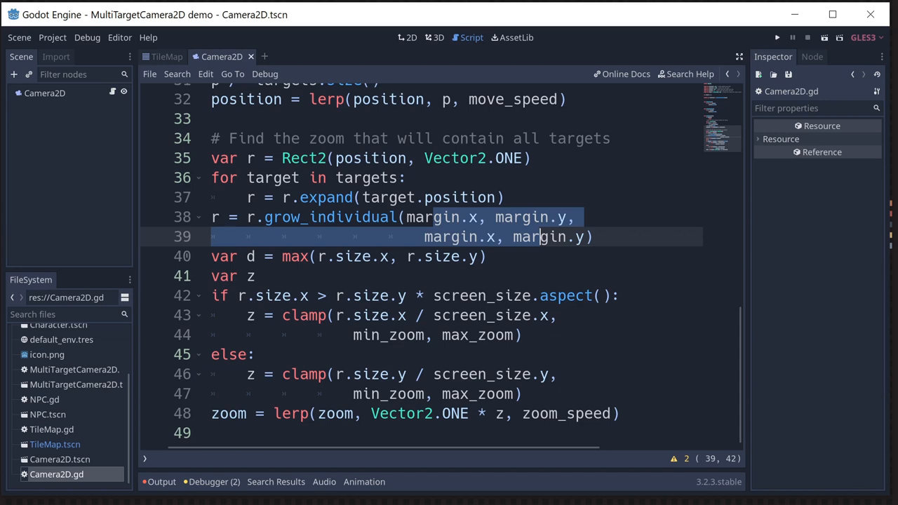
double_click(353, 256)
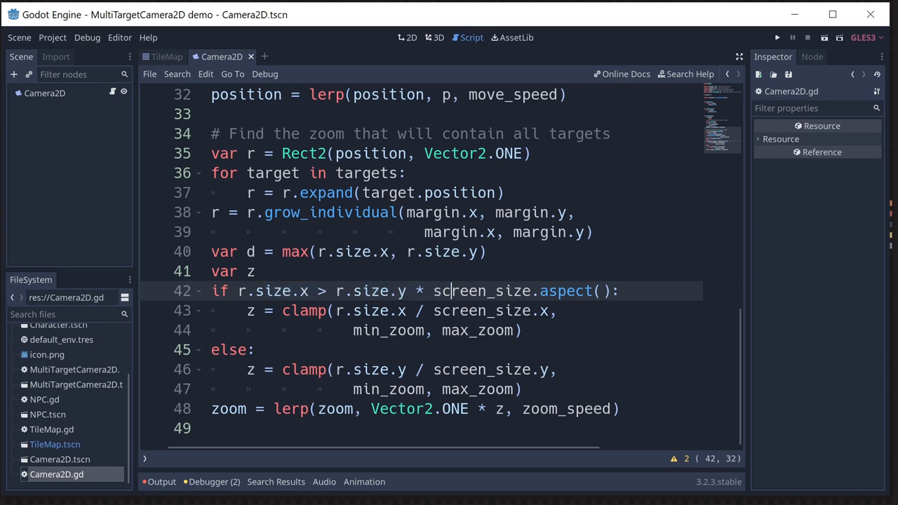
left_click_drag(451, 290, 600, 290)
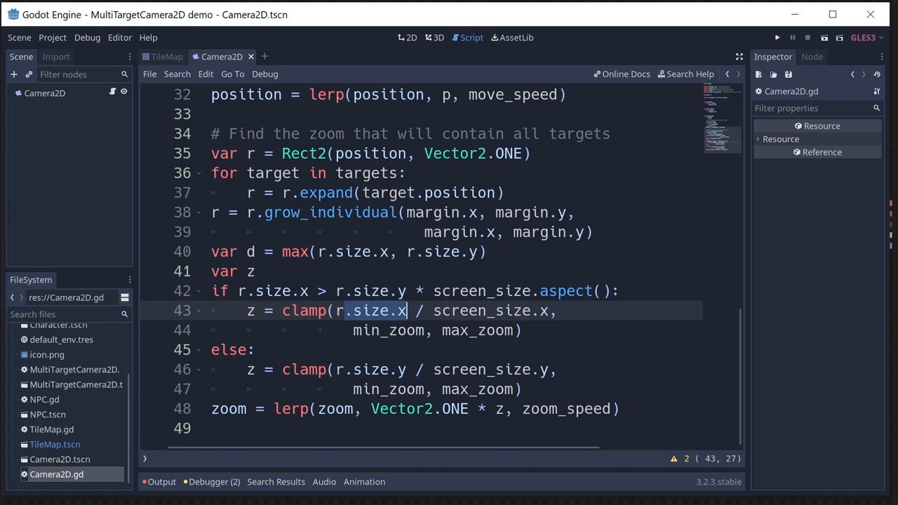
left_click(484, 310)
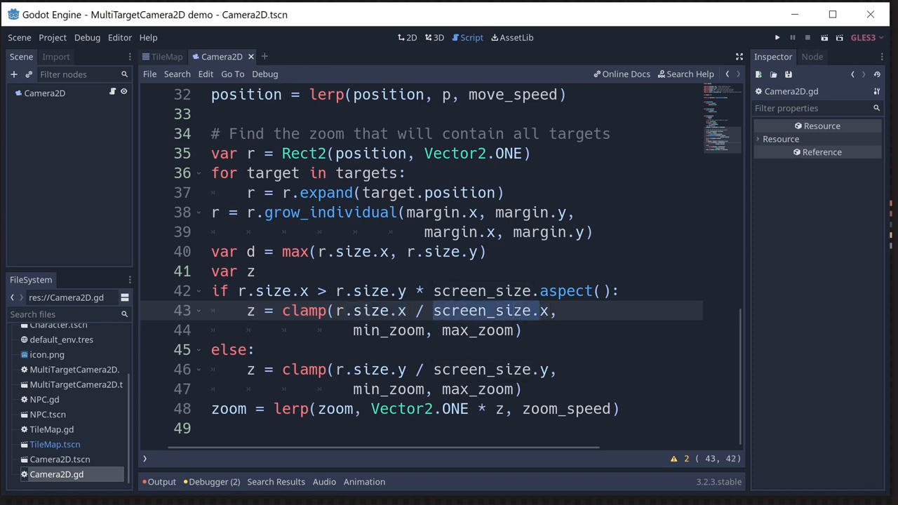
left_click(395, 331)
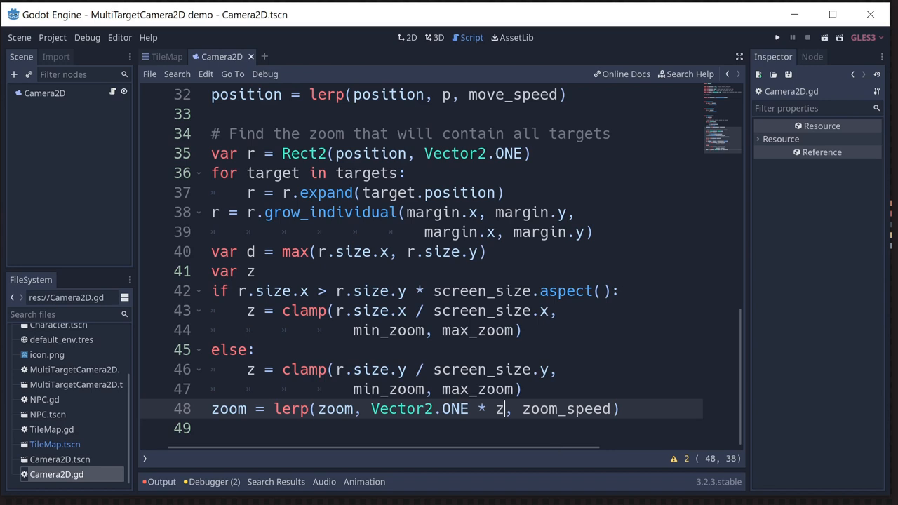
double_click(568, 409)
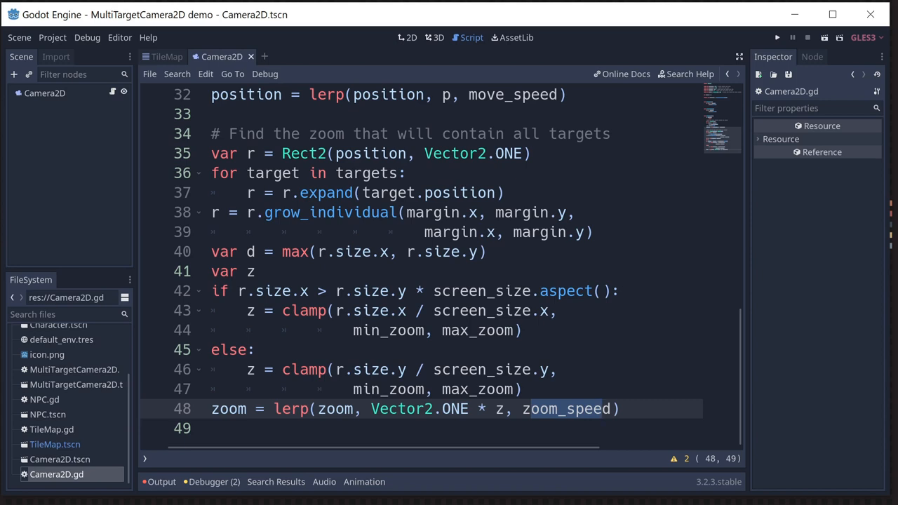
left_click(166, 56)
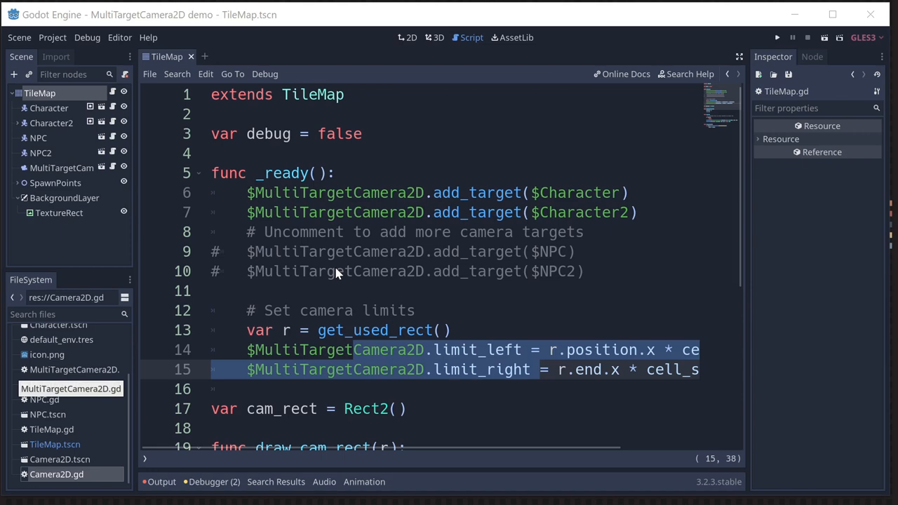
mouse_move(45, 169)
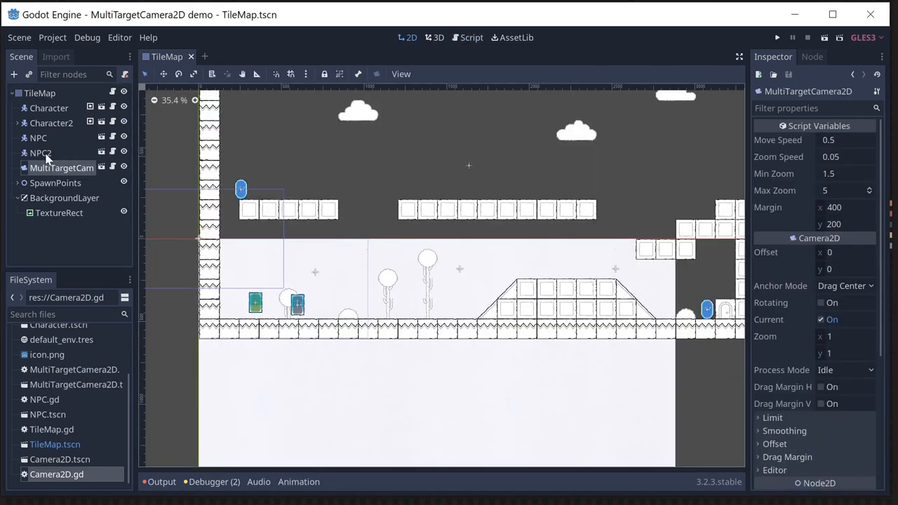
Return to TileMap.gd showing both characters added as camera targets and the camera limits set.
left_click(39, 93)
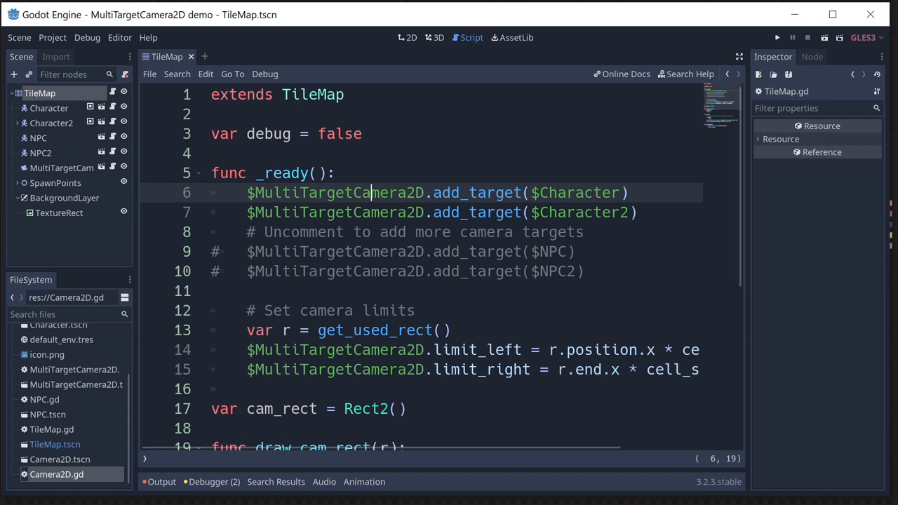
double_click(581, 212)
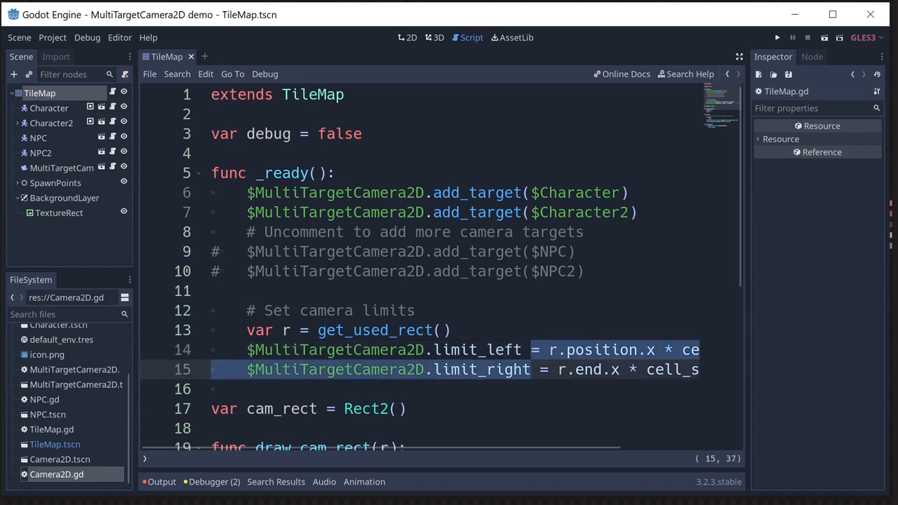
left_click(494, 370)
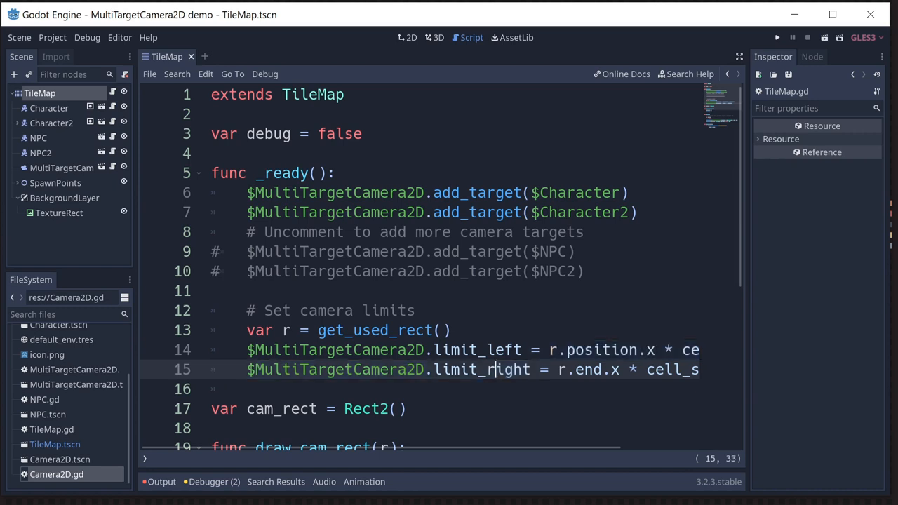
left_click(777, 37)
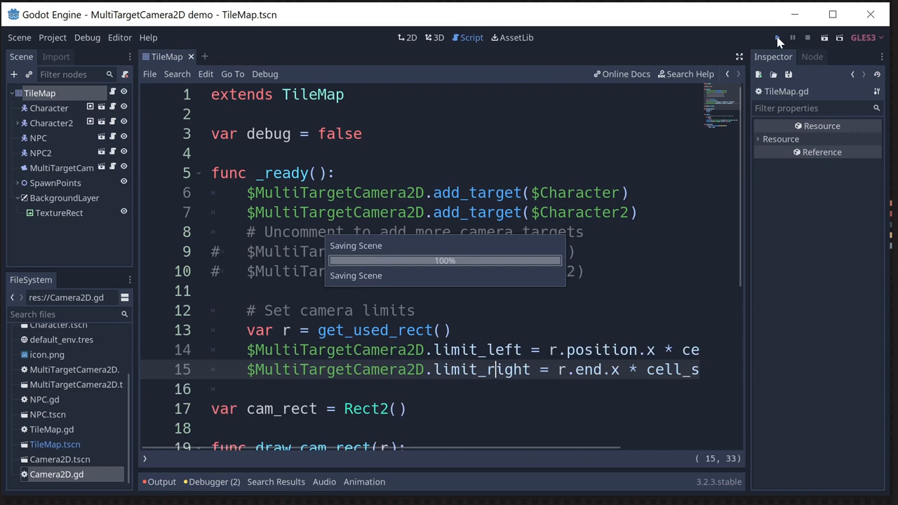
Run the tilemap level to watch the camera frame both moving characters, then close the game.
left_click(777, 38)
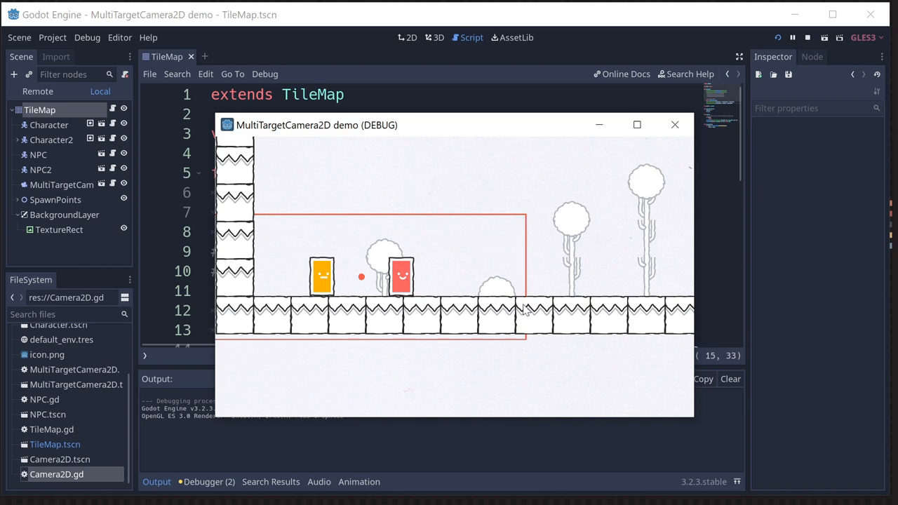
mouse_move(488, 293)
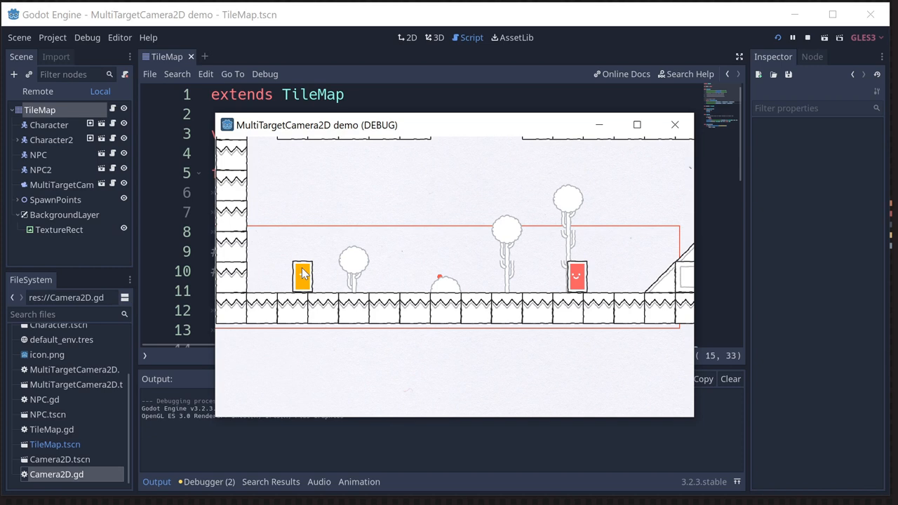
mouse_move(612, 287)
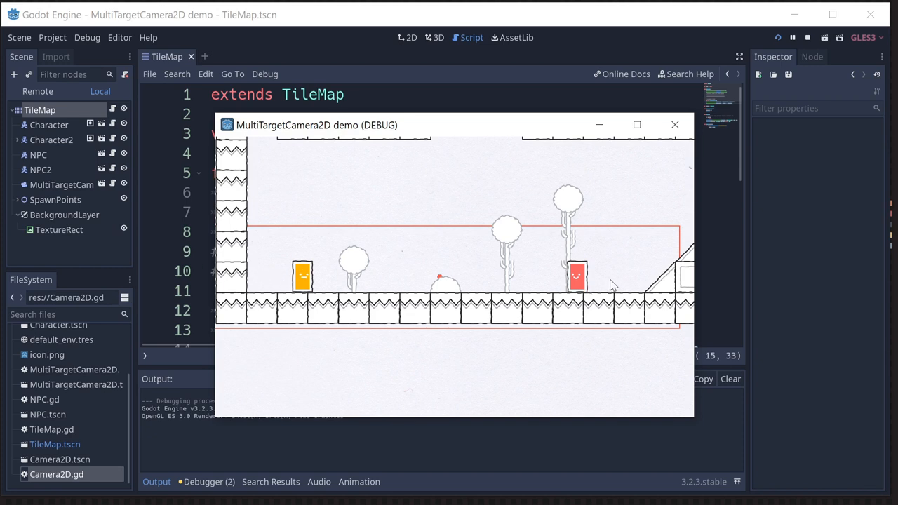
mouse_move(668, 281)
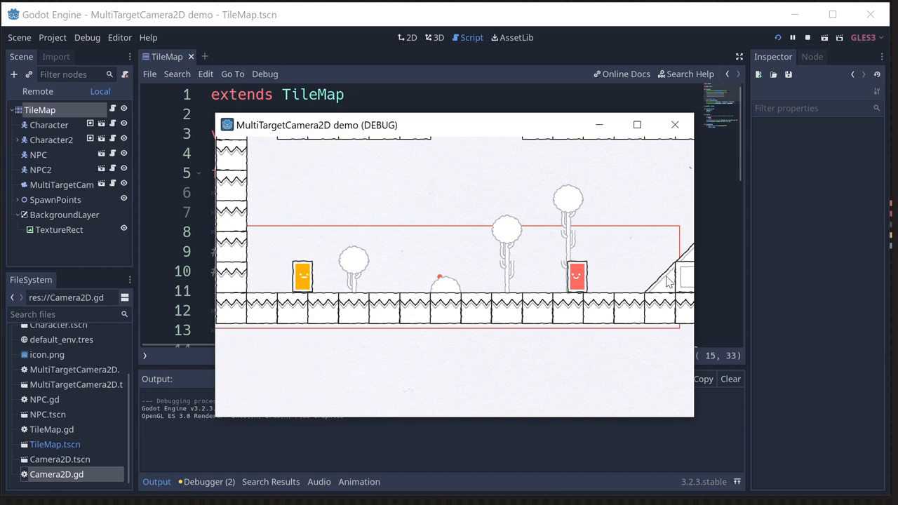
mouse_move(582, 241)
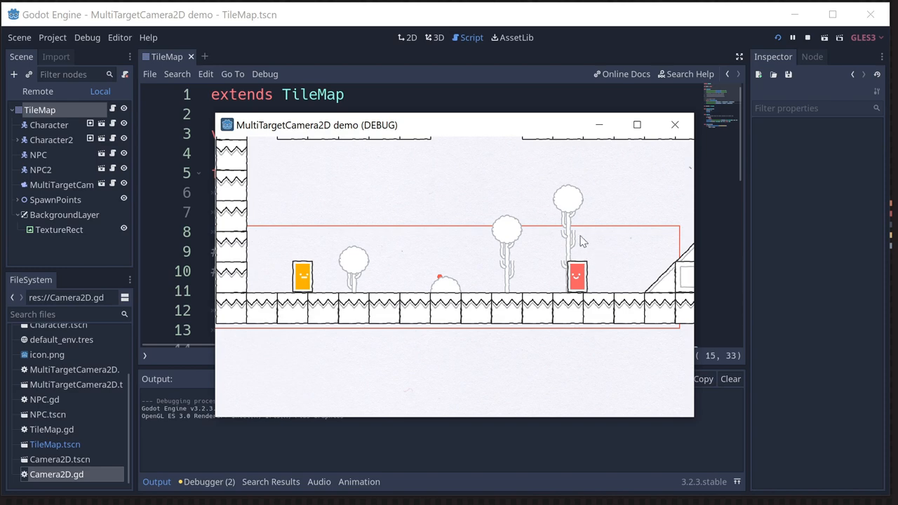
mouse_move(578, 247)
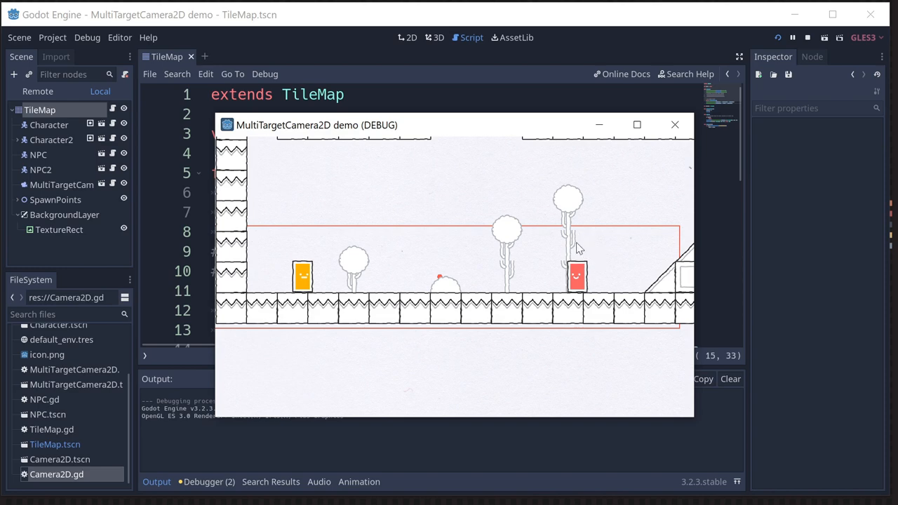
mouse_move(685, 408)
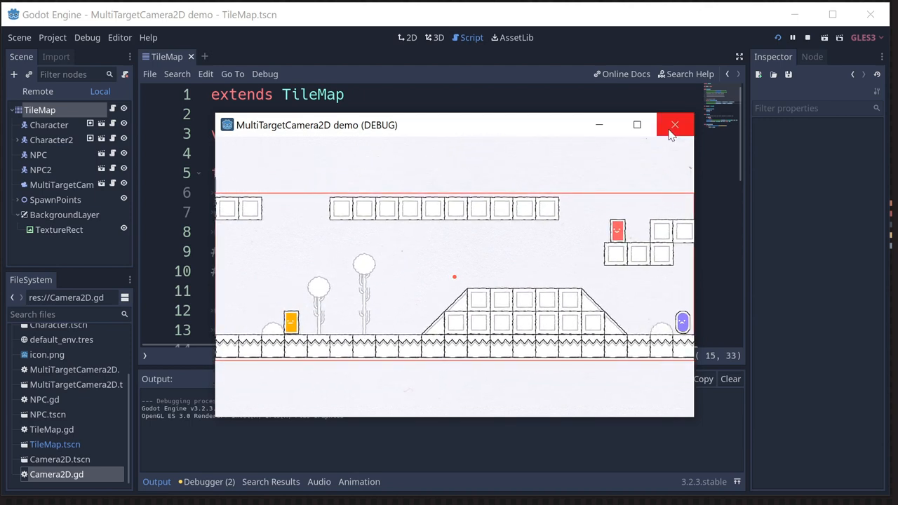
left_click(674, 123)
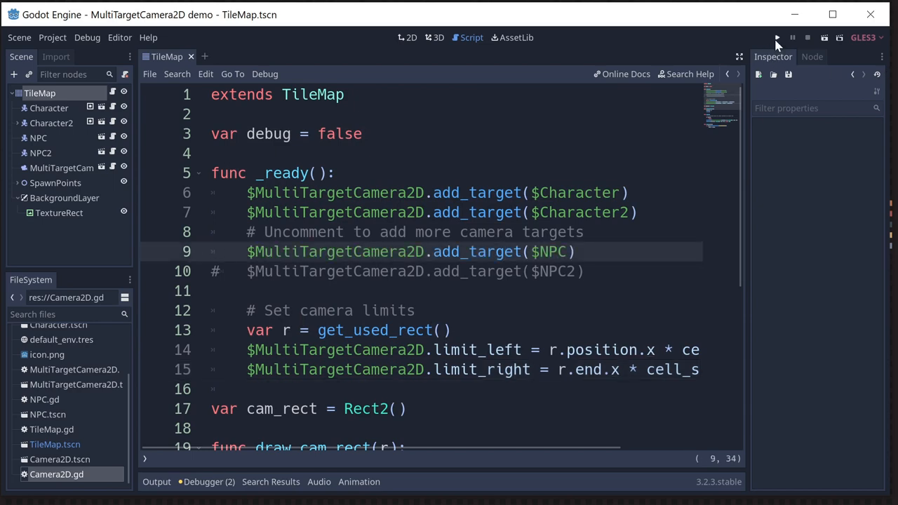
Run the level again with the NPC added as a third camera target.
left_click(777, 38)
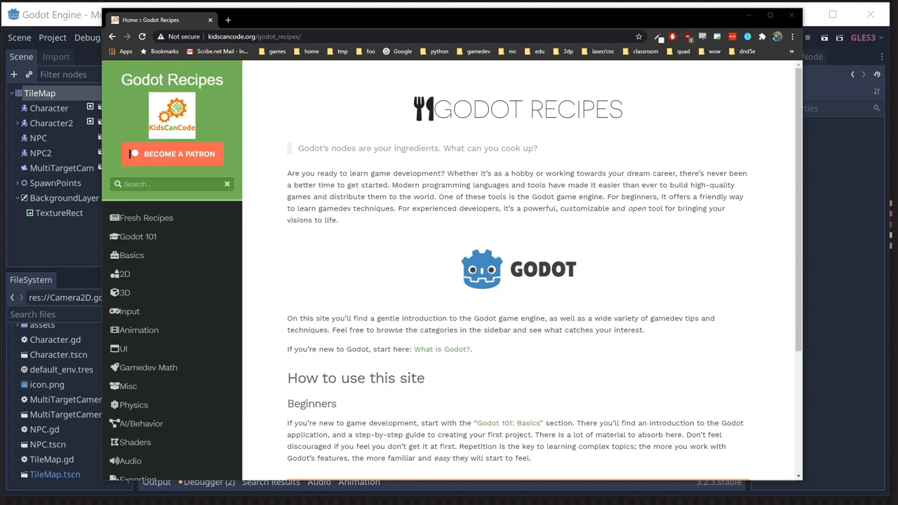
mouse_move(260, 329)
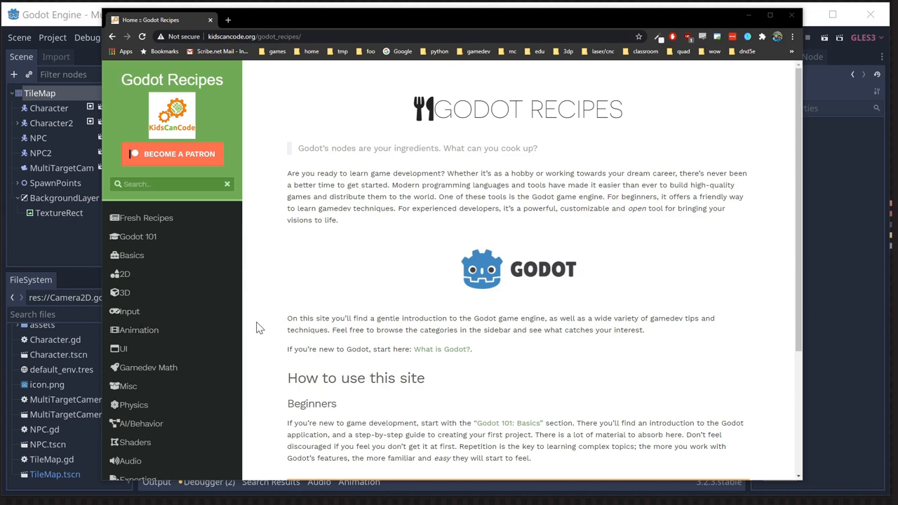
mouse_move(286, 303)
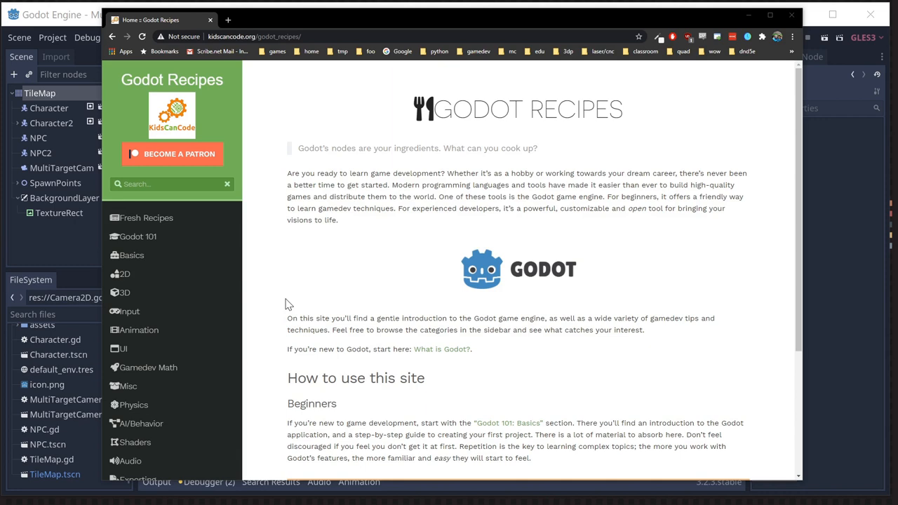
mouse_move(219, 293)
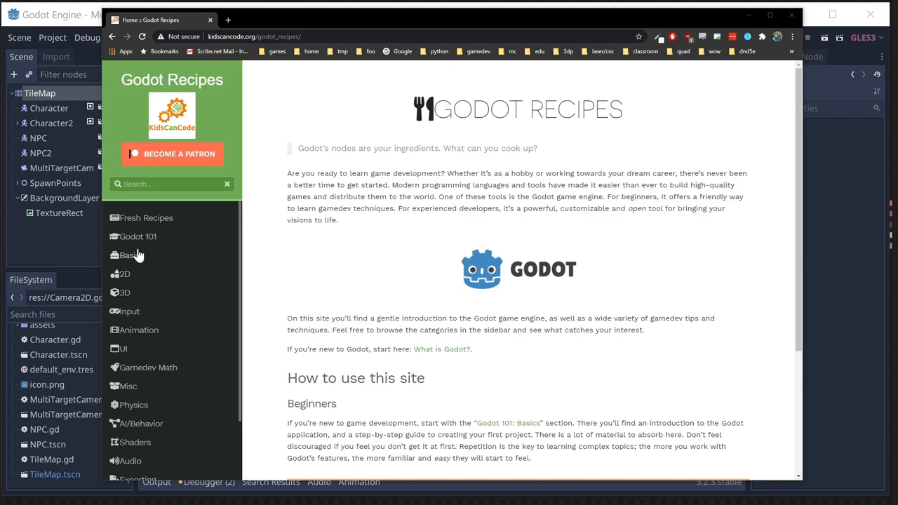
mouse_move(168, 358)
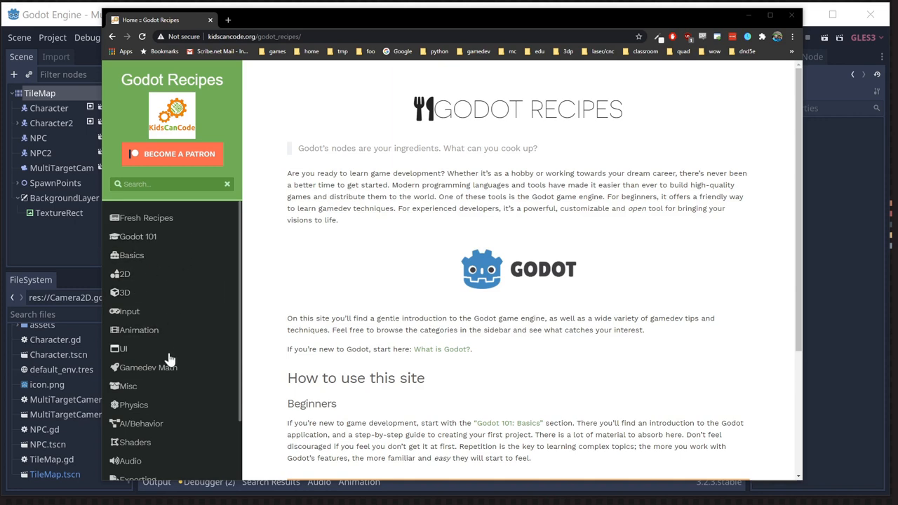